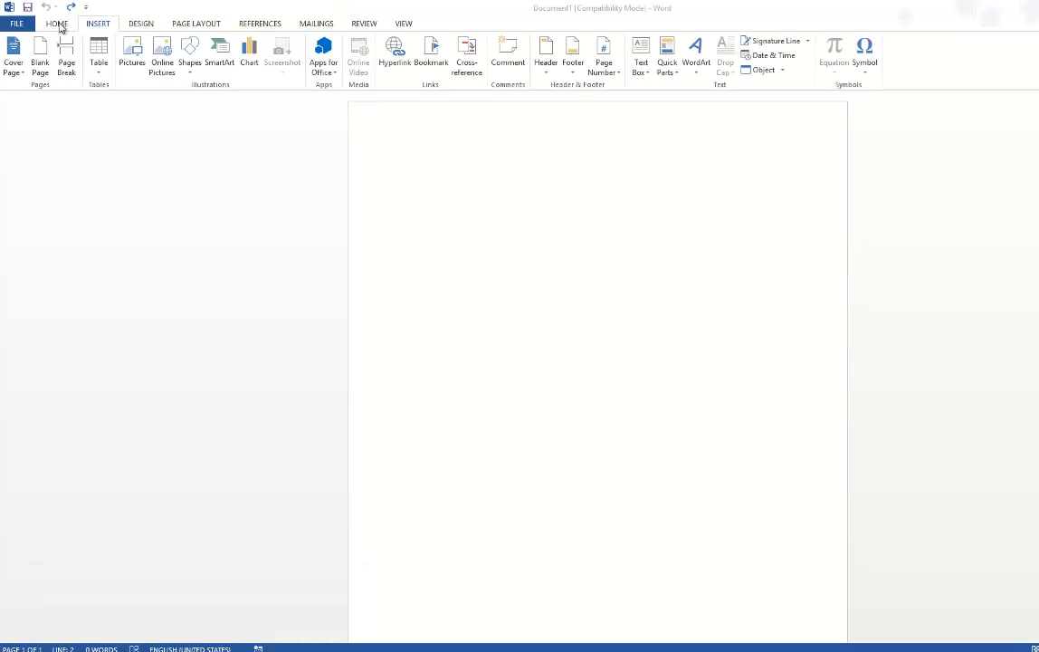
Step: Insert the current date and time, with seconds, at the top of the blank page
click(56, 23)
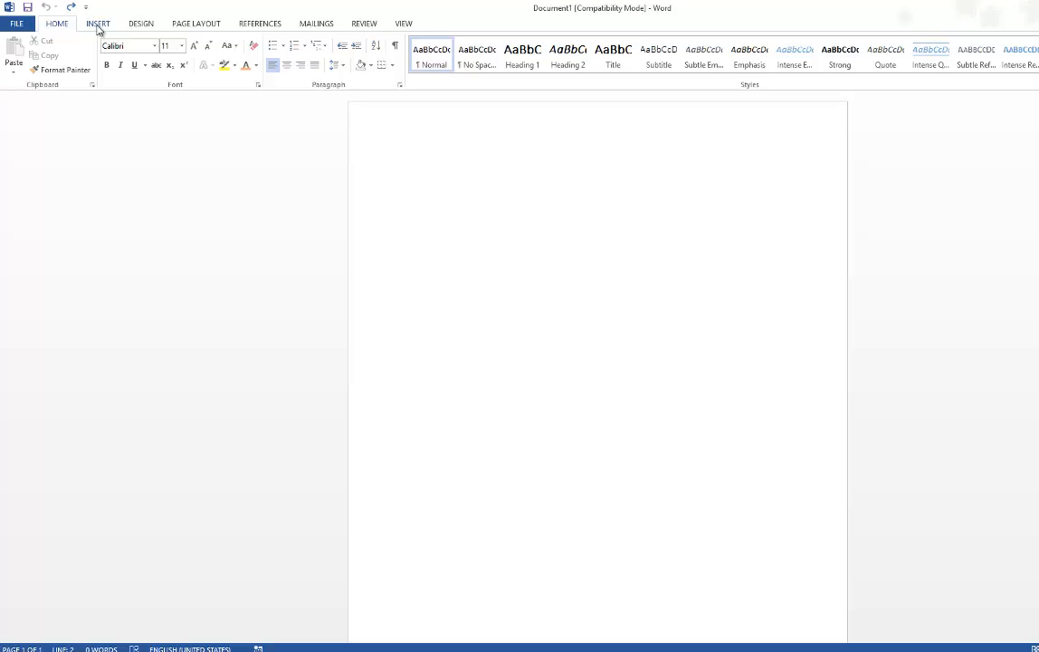
click(408, 168)
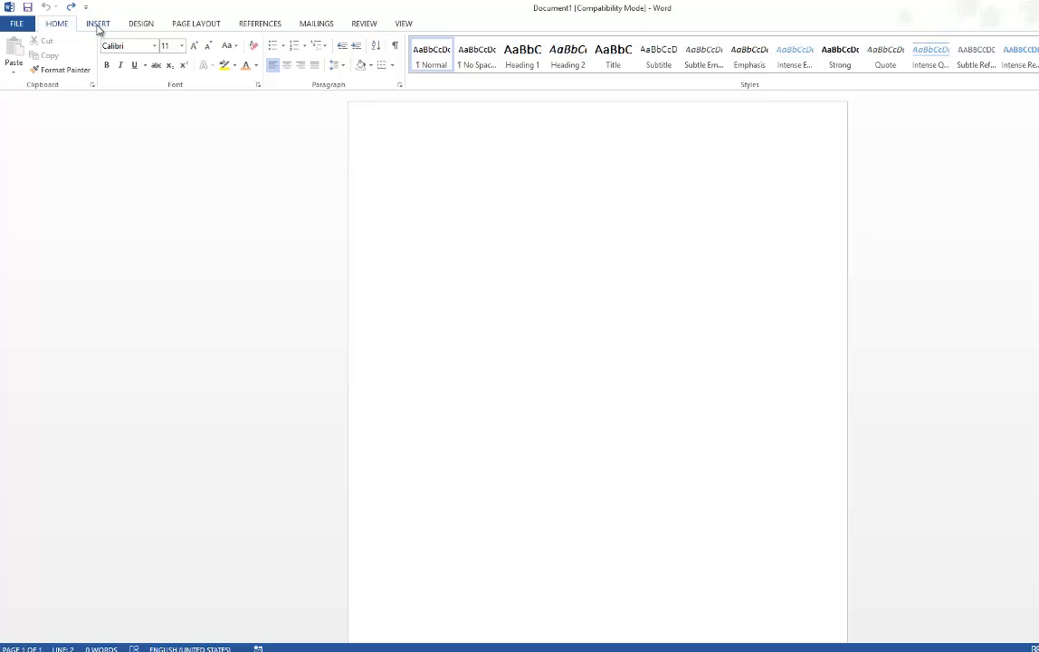
click(98, 23)
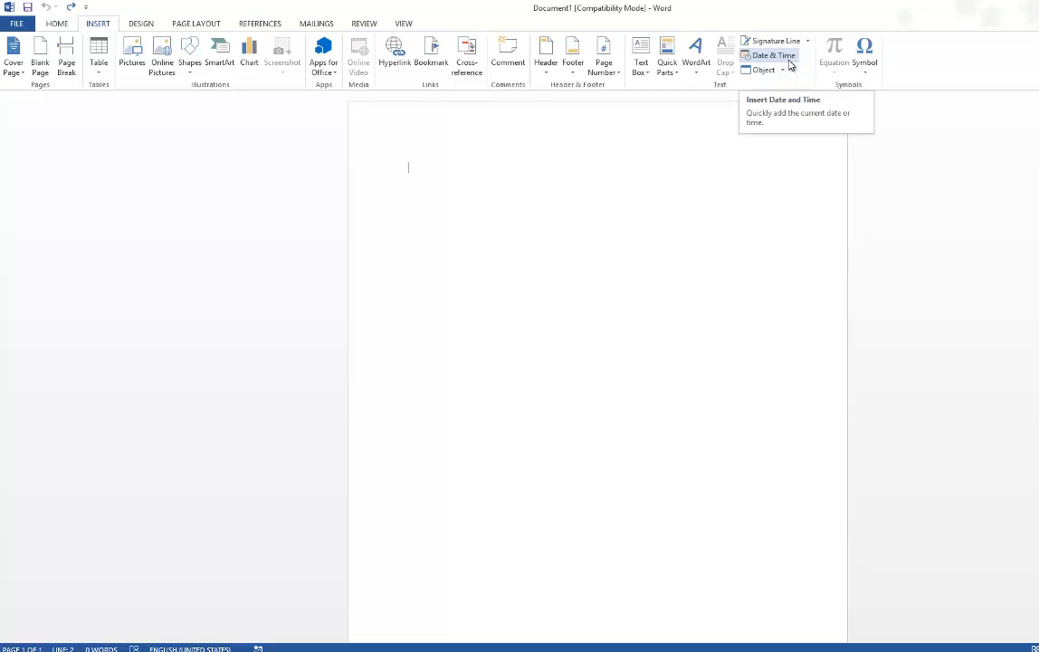
click(769, 55)
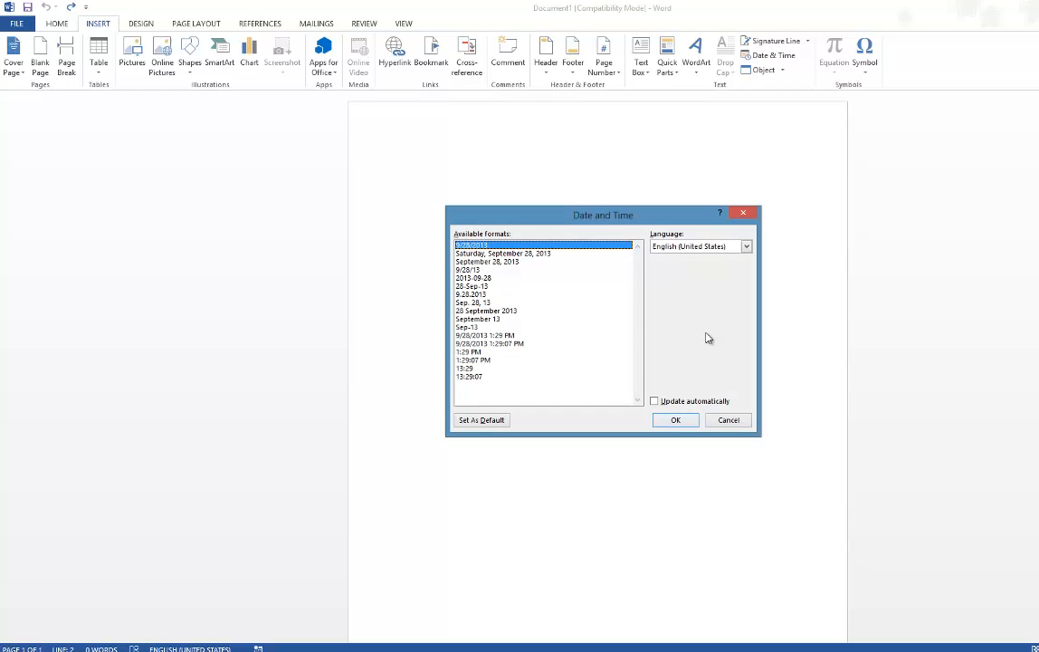
mouse_move(587, 284)
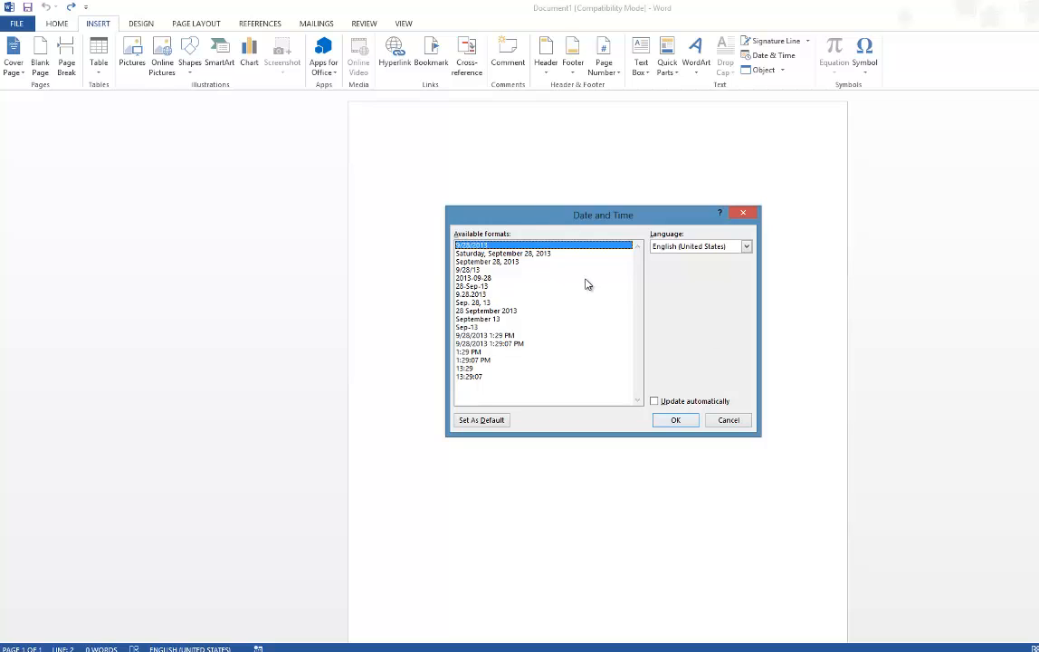
mouse_move(553, 311)
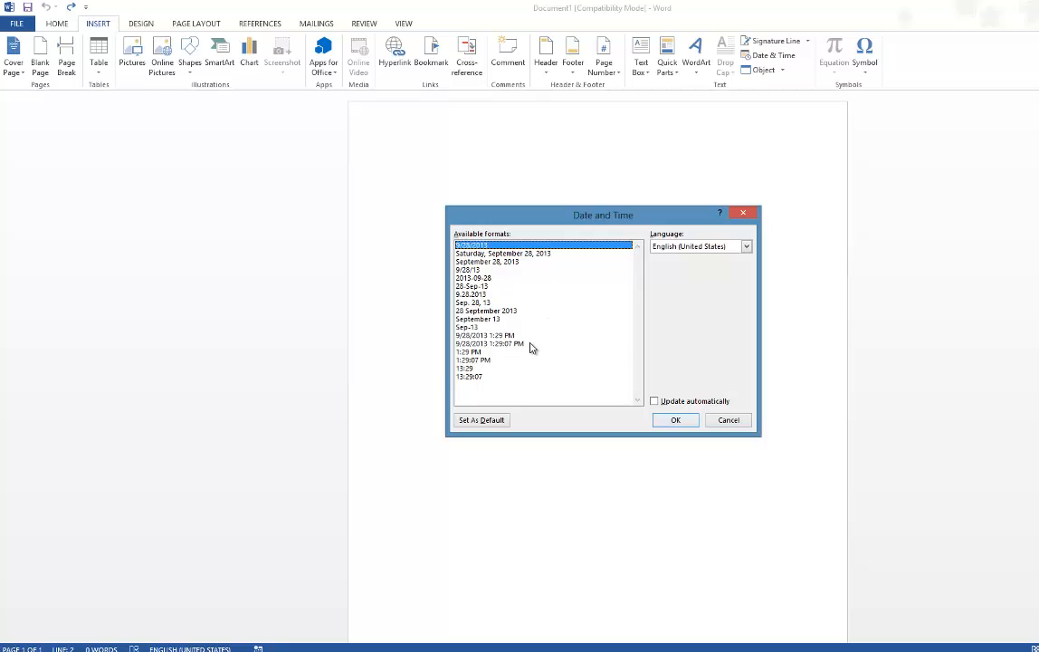
click(493, 344)
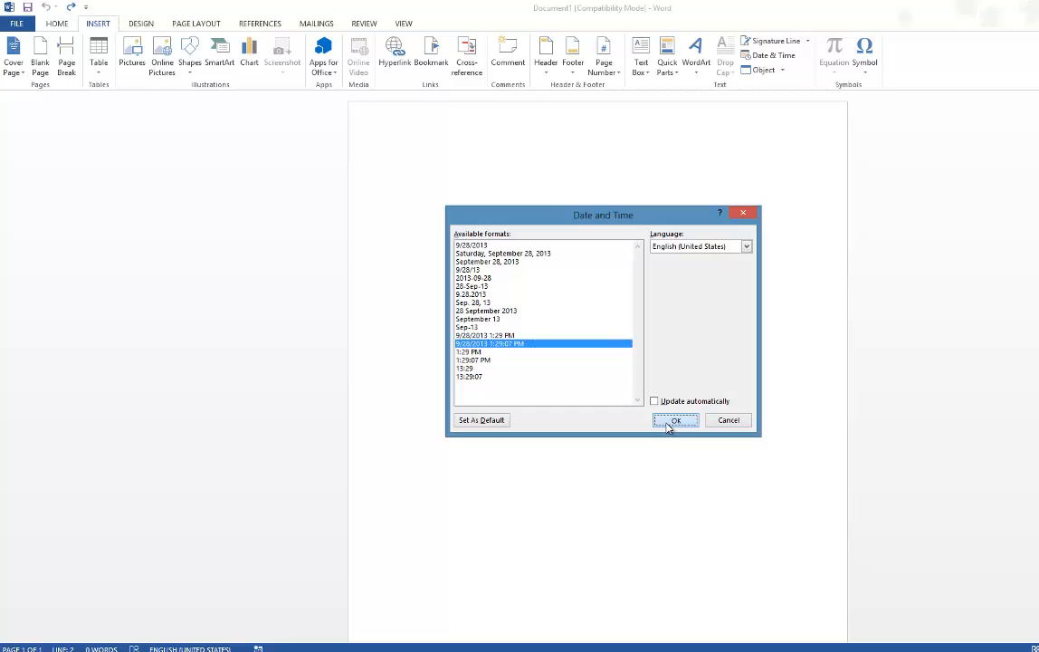
click(675, 419)
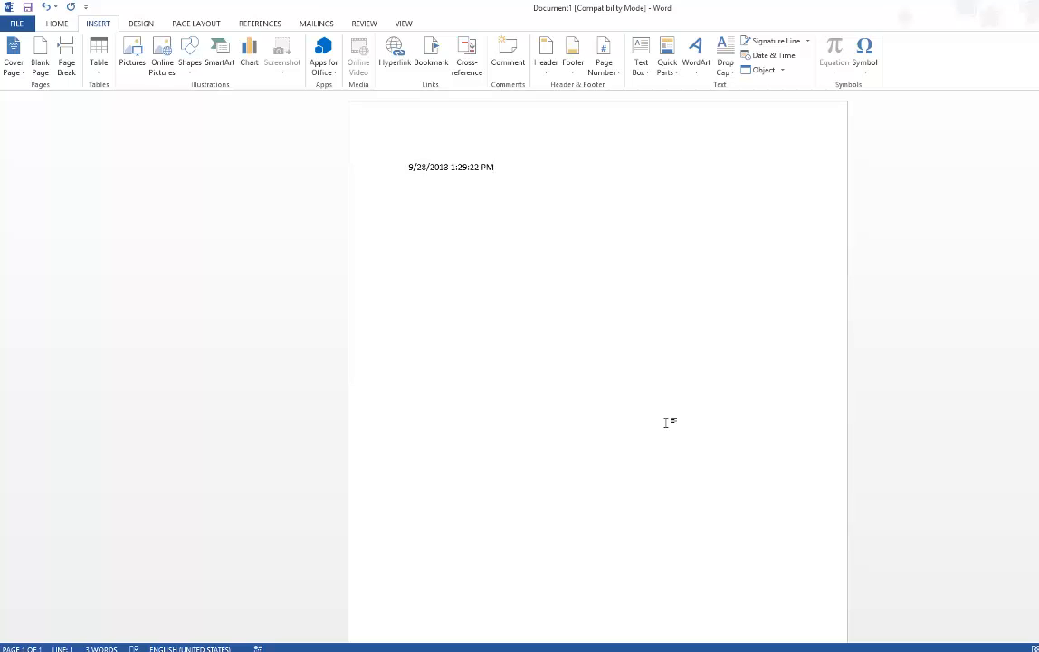
click(408, 205)
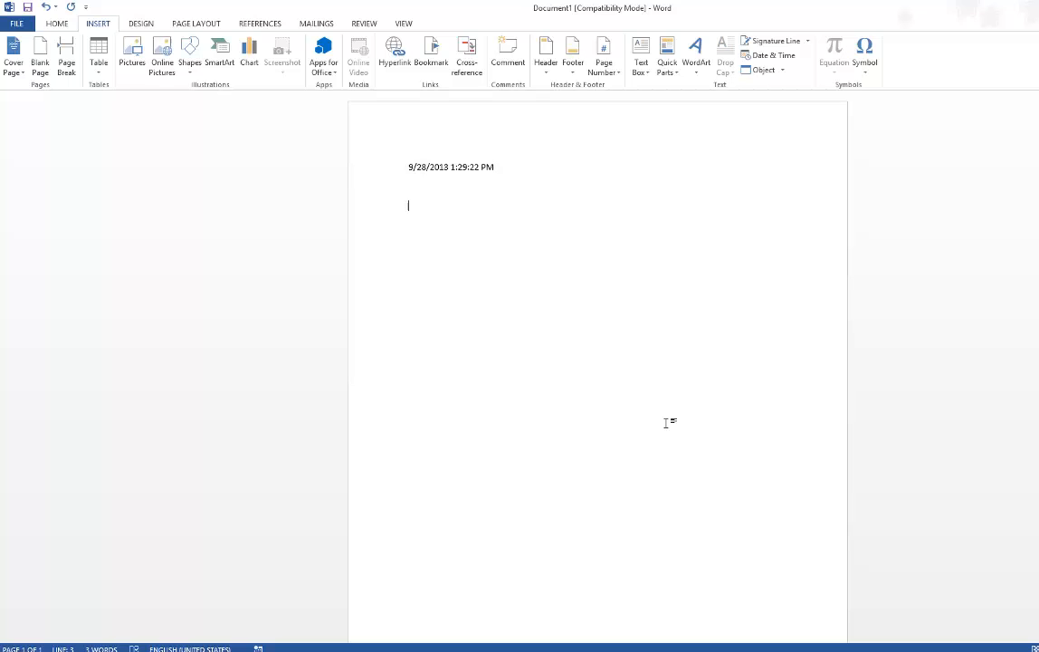
Step: Add a blank line below the first date stamp
key(enter)
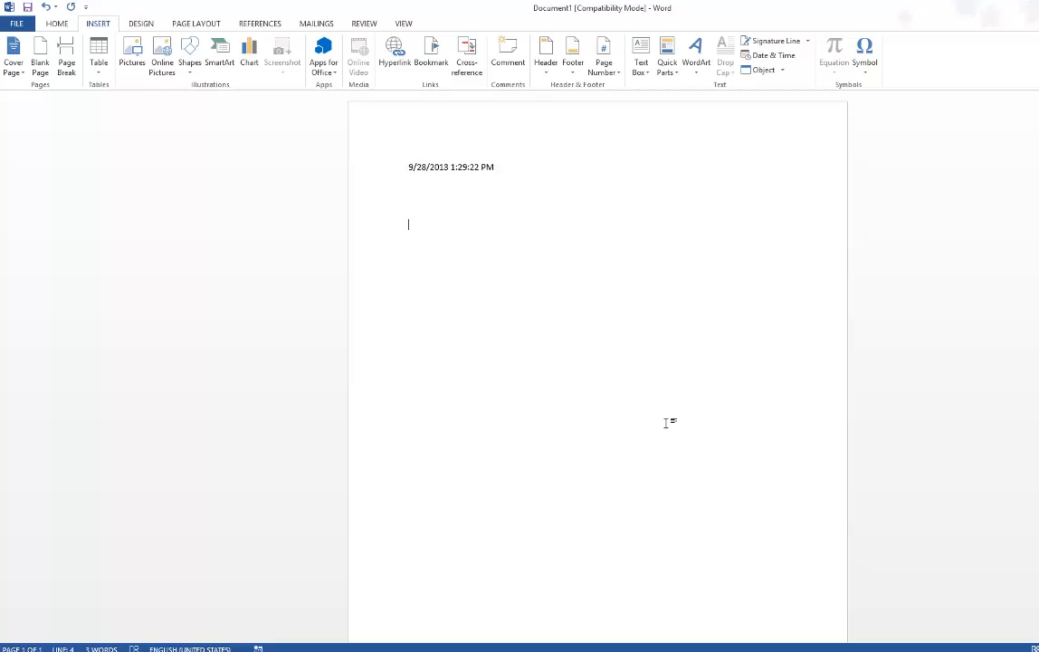
mouse_move(587, 268)
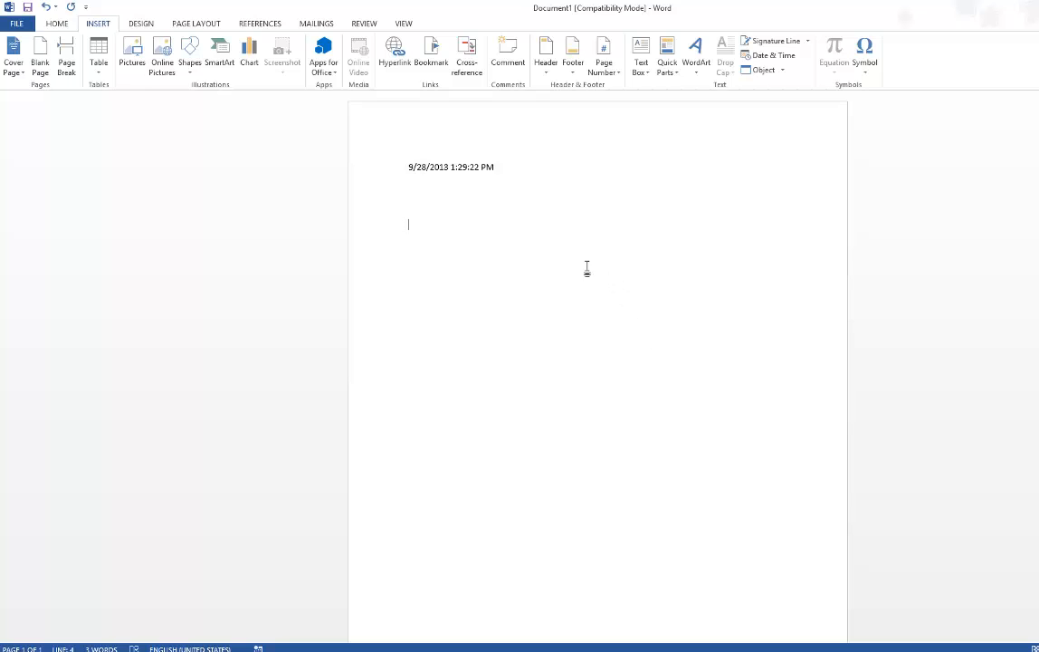
mouse_move(421, 214)
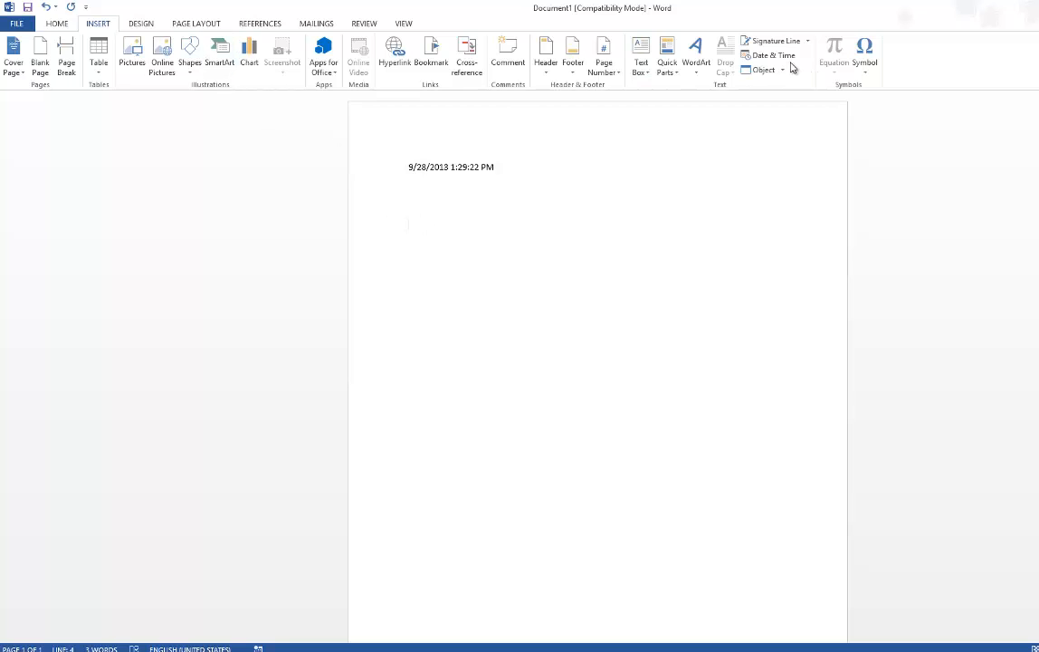
Step: Insert a second date-and-time-with-seconds stamp with Update automatically ticked
click(770, 55)
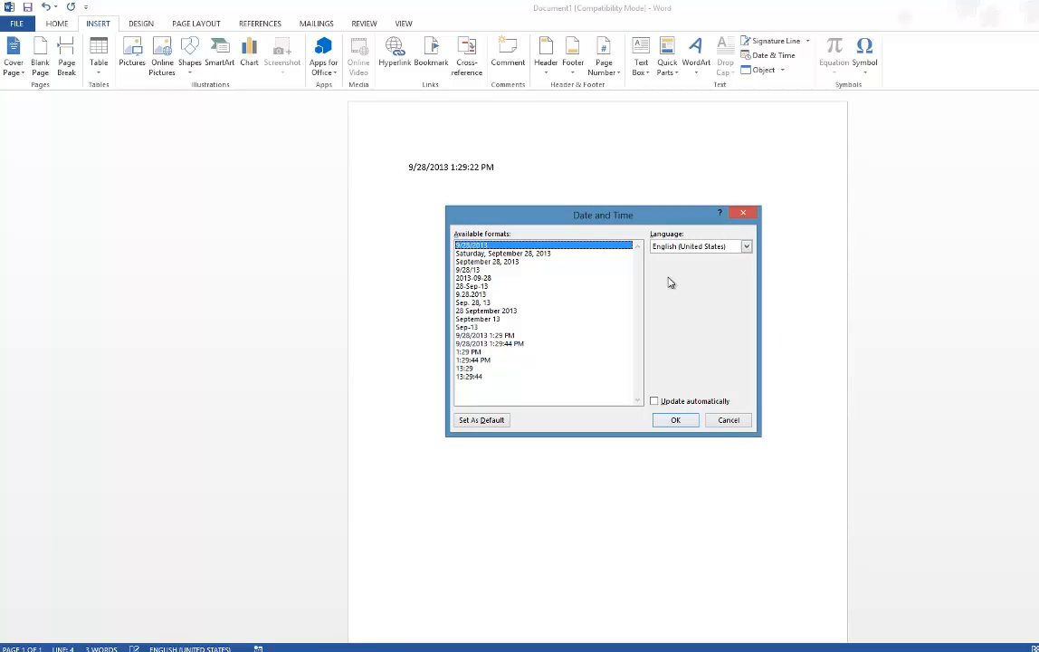
mouse_move(533, 345)
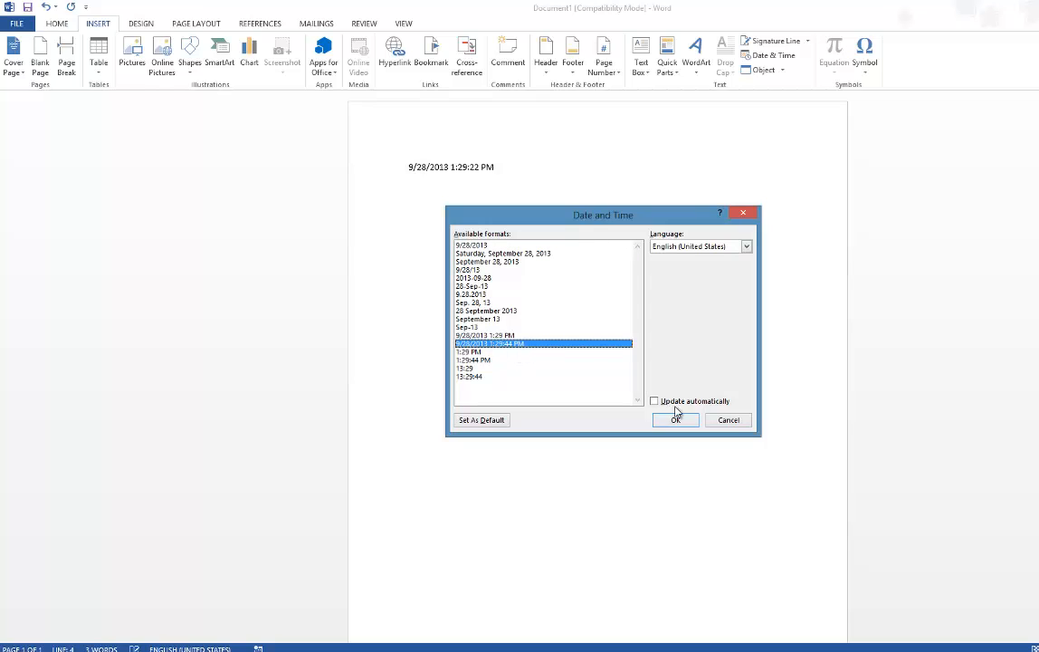
click(654, 400)
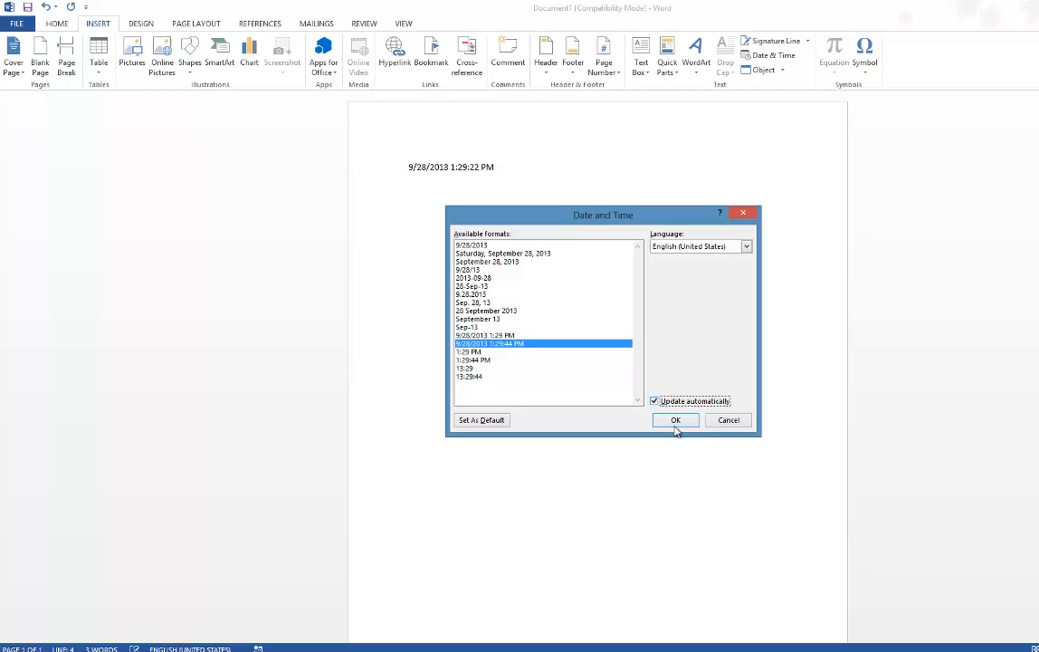
click(676, 419)
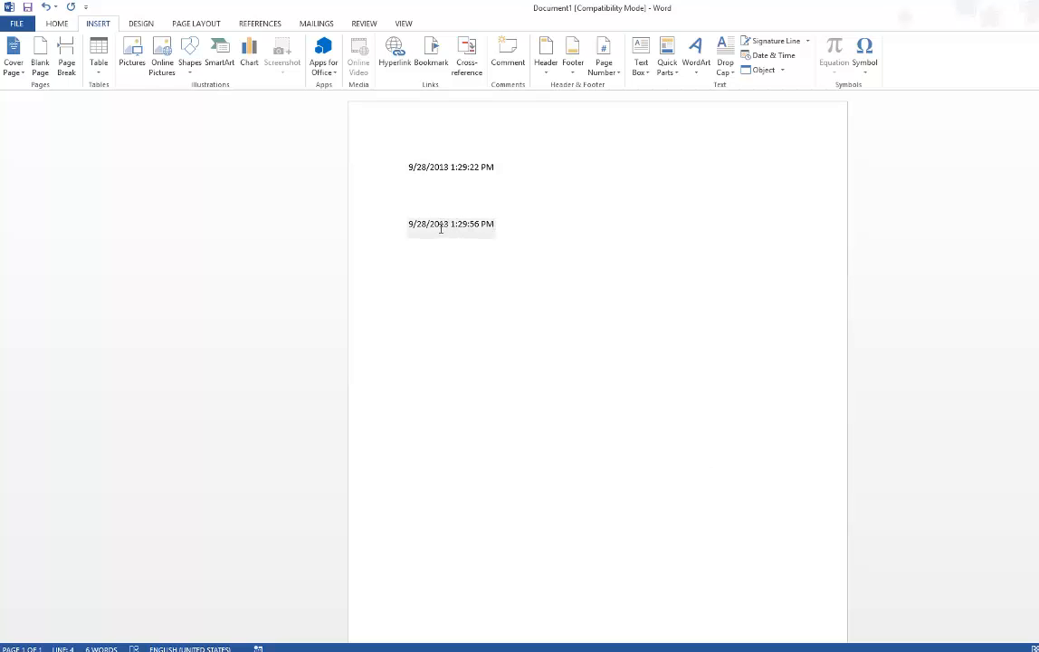
Step: Select the auto-updating date field and update it repeatedly until it shows 1:30:30 PM
click(451, 224)
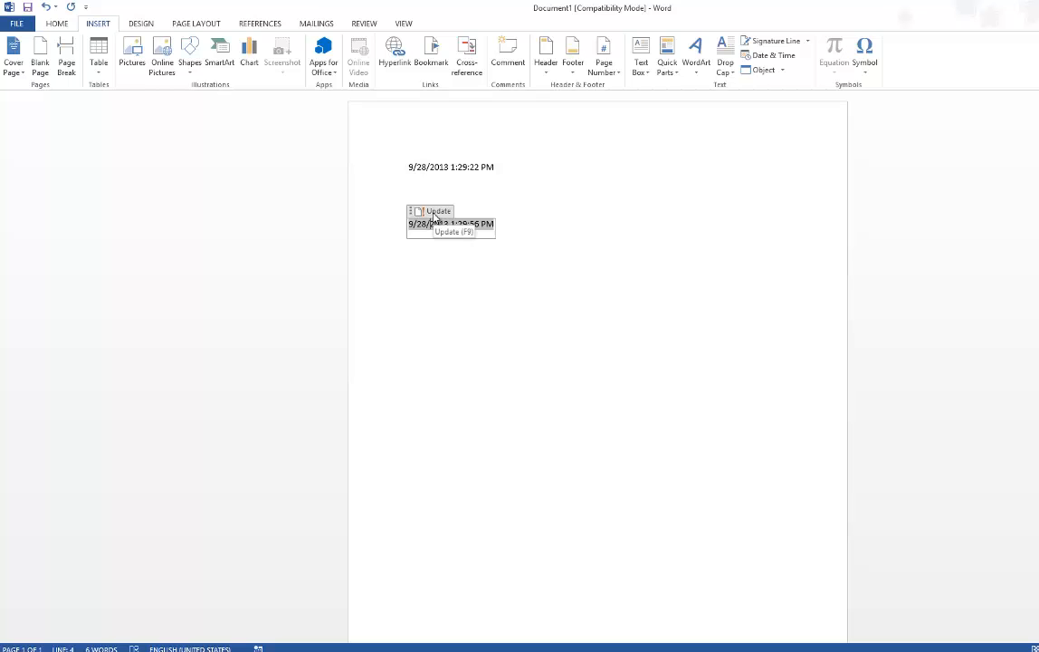
click(437, 211)
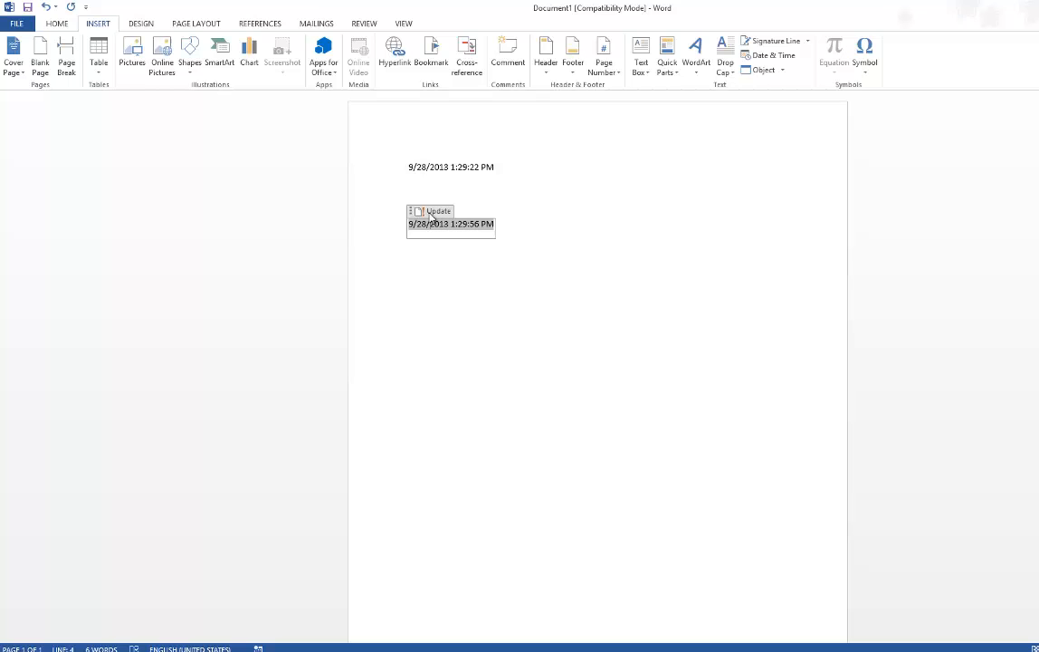
click(438, 211)
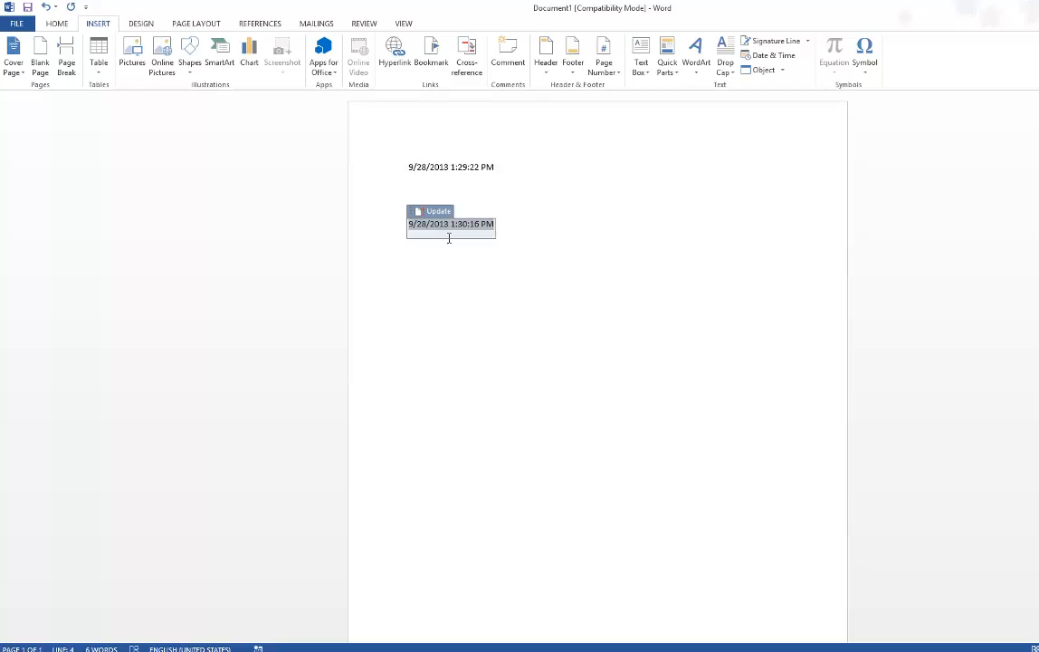
click(438, 210)
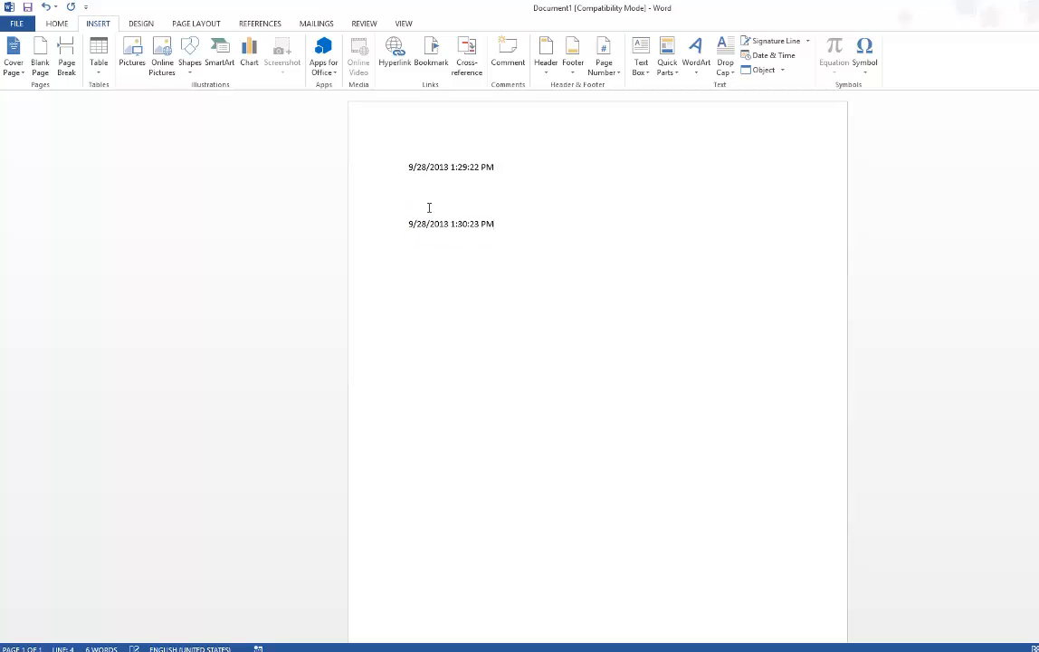
click(451, 224)
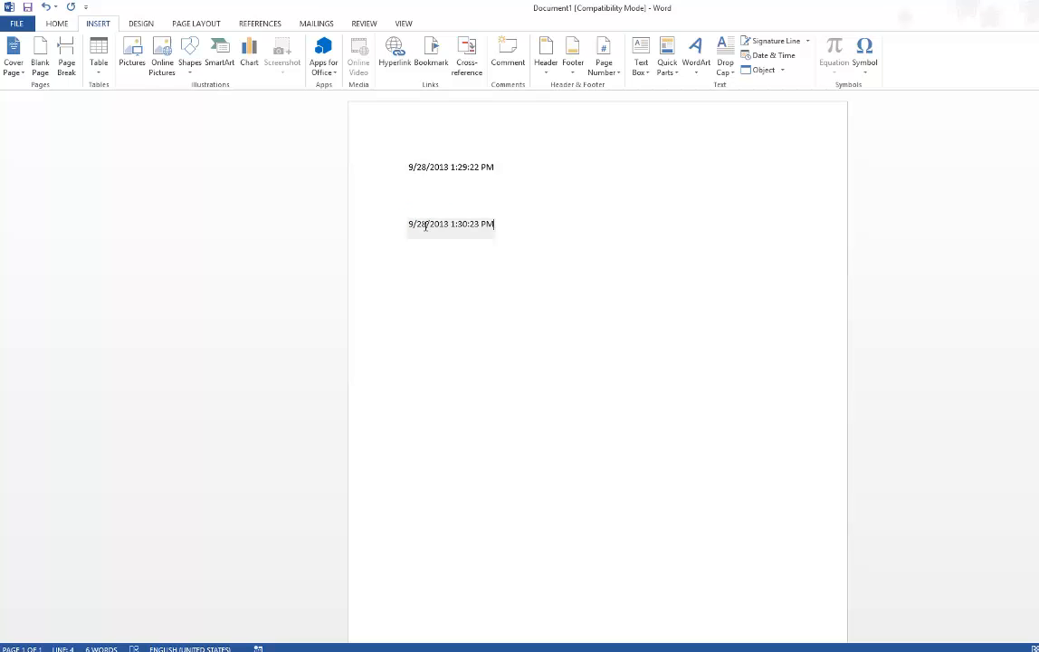
click(450, 223)
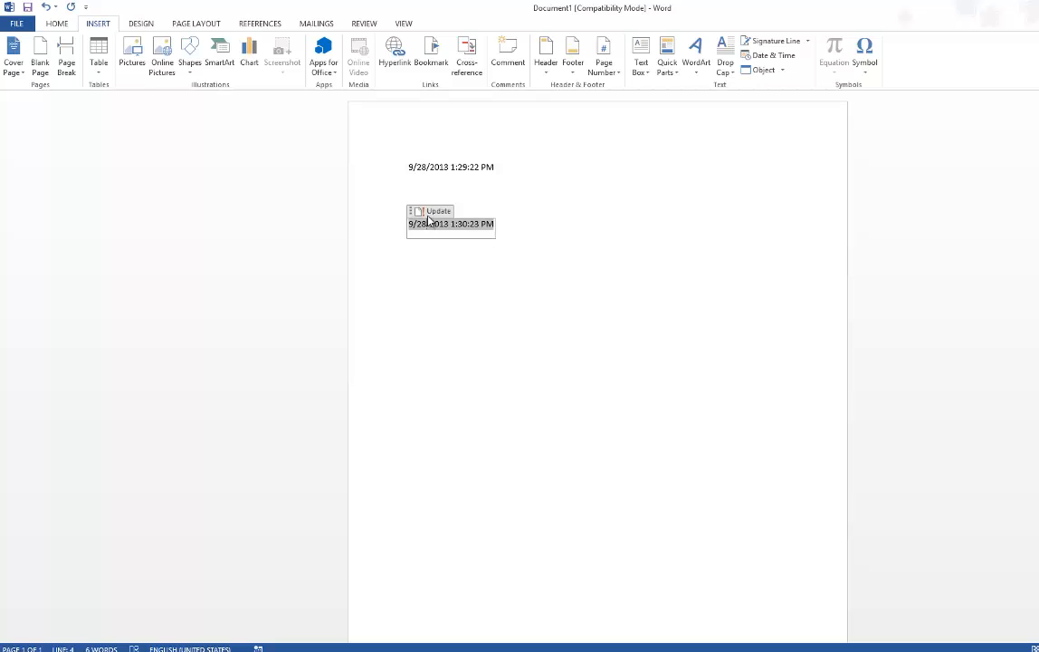
mouse_move(439, 212)
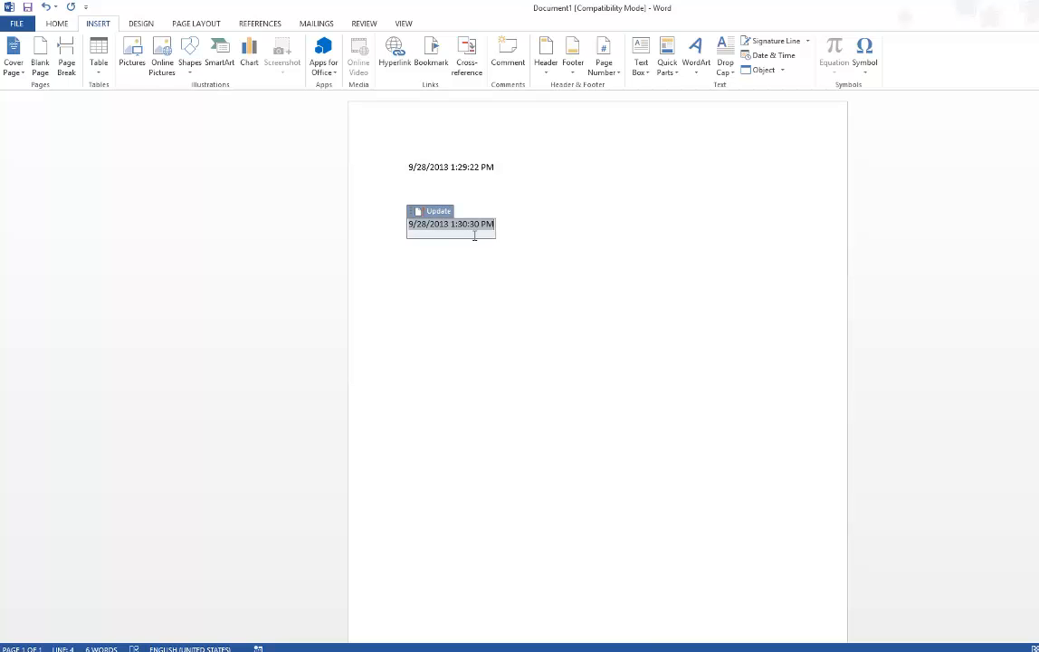
mouse_move(506, 181)
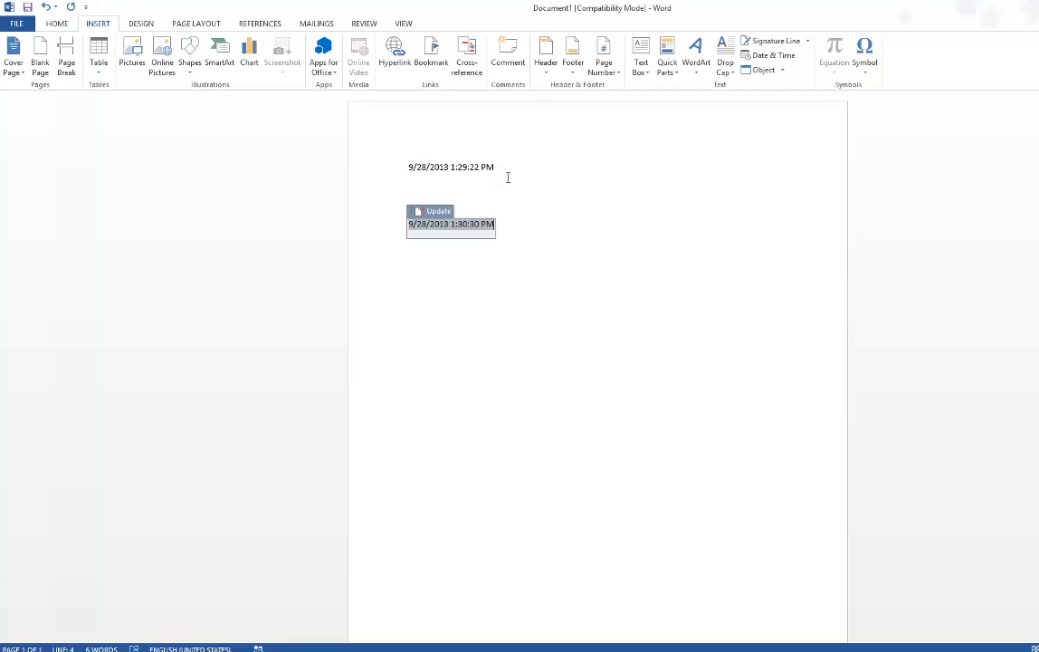
mouse_move(522, 208)
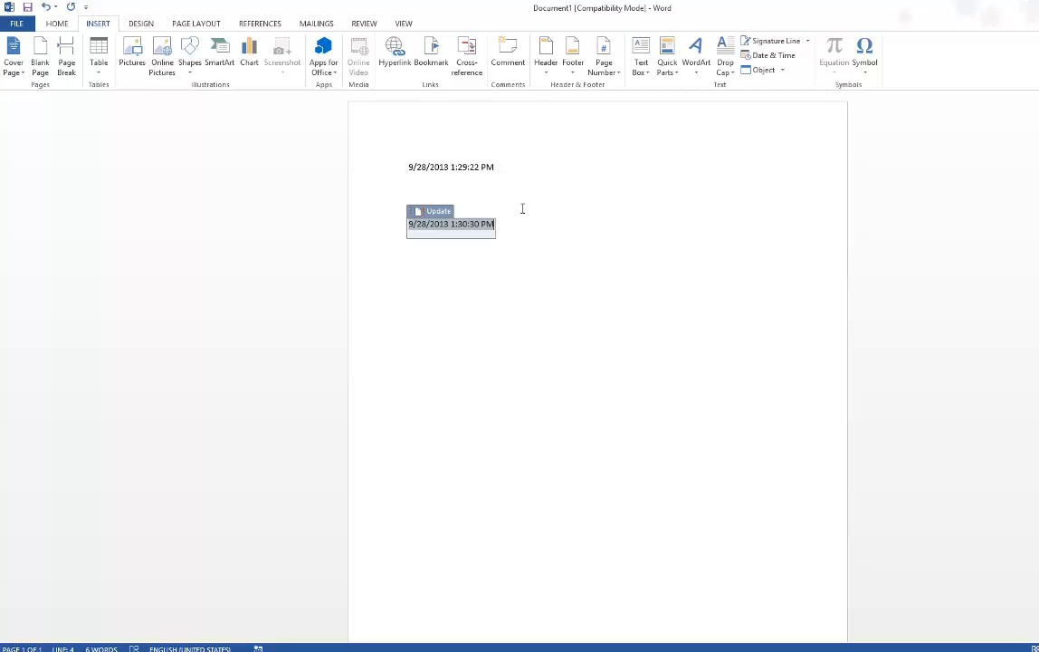